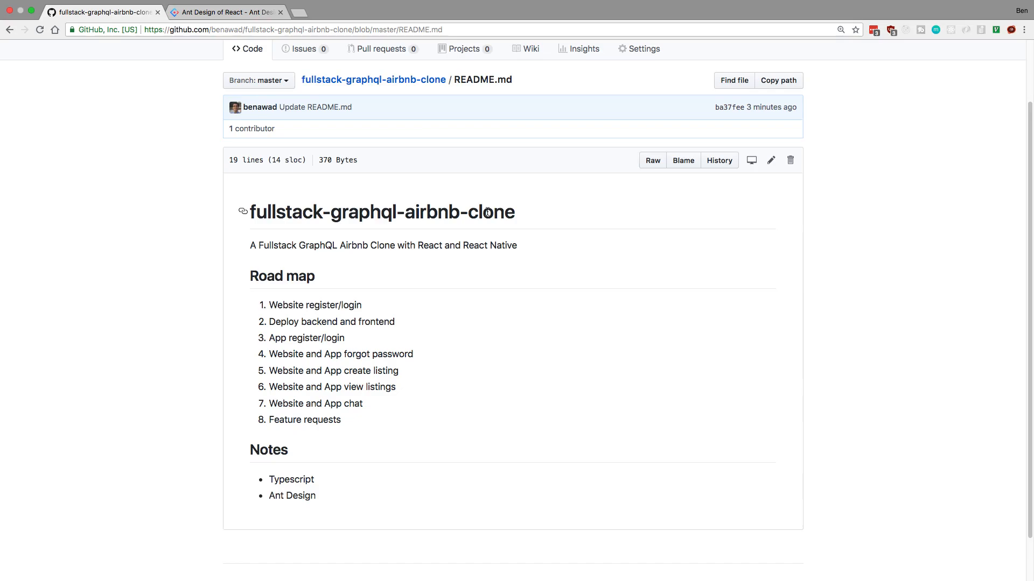
# Scroll the airbnb-clone README through the Road map and Notes, then open the Ant Design of React docs.
pyautogui.scroll(-3)
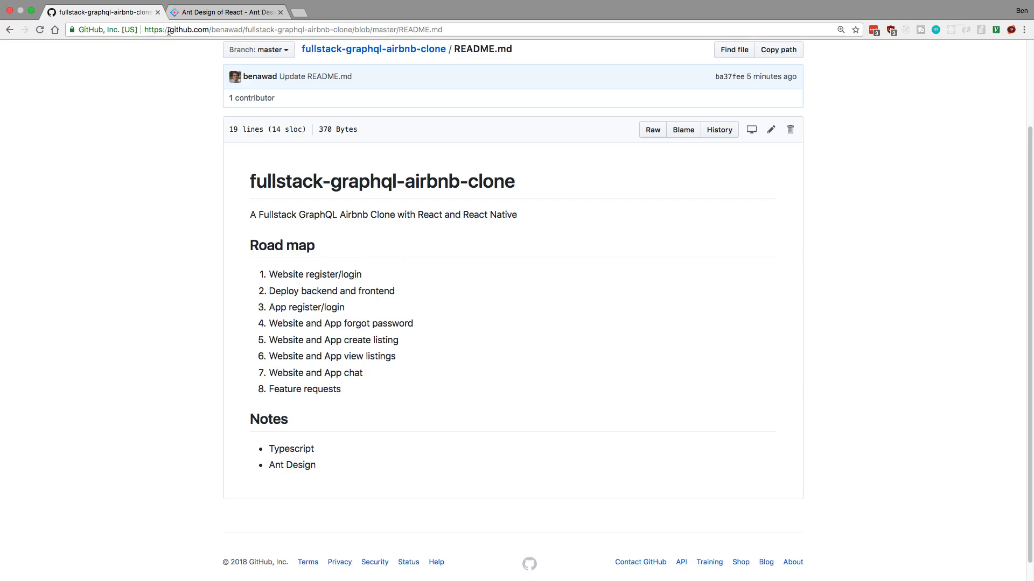
pyautogui.click(229, 12)
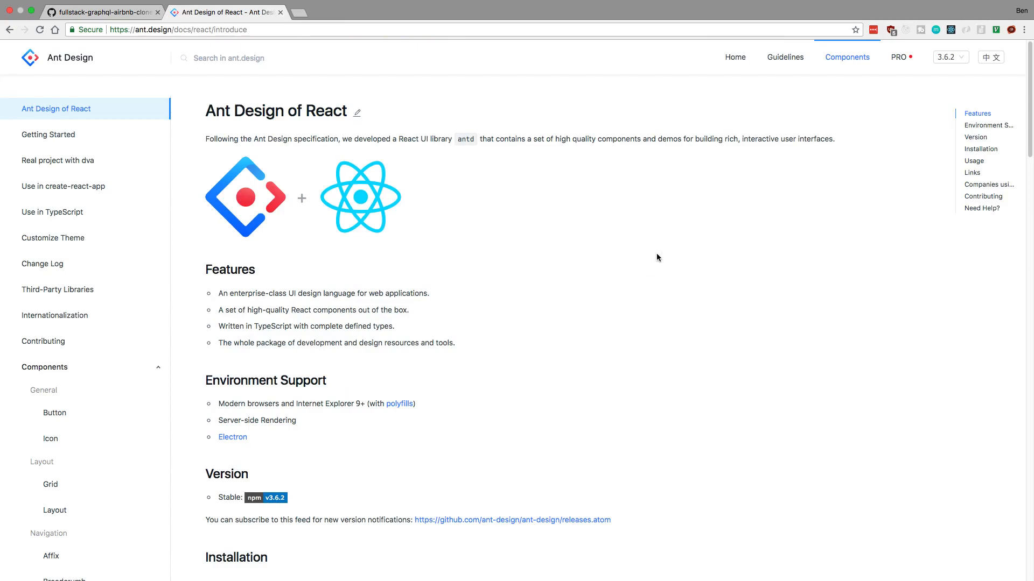
pyautogui.moveTo(574, 228)
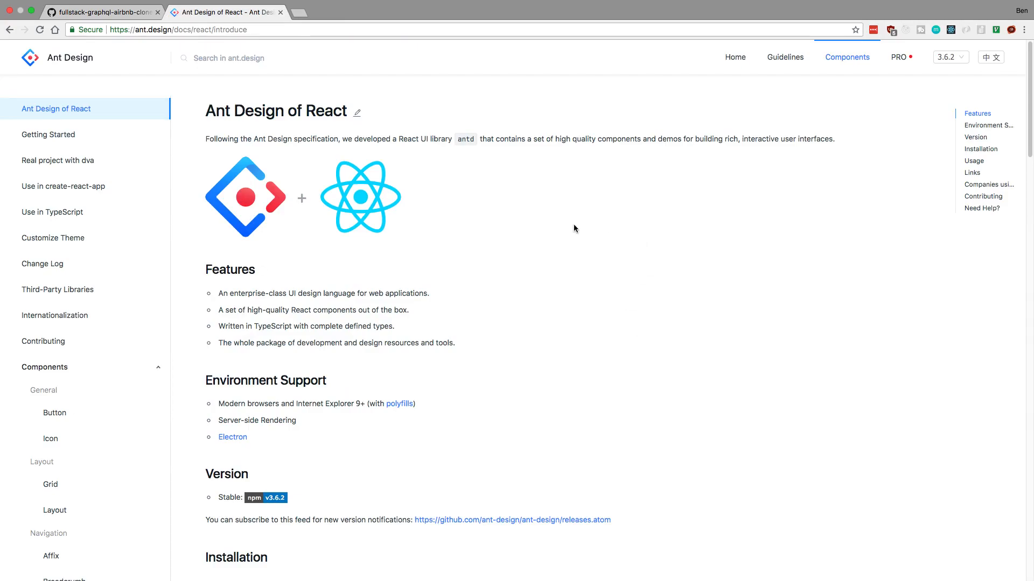
pyautogui.moveTo(555, 130)
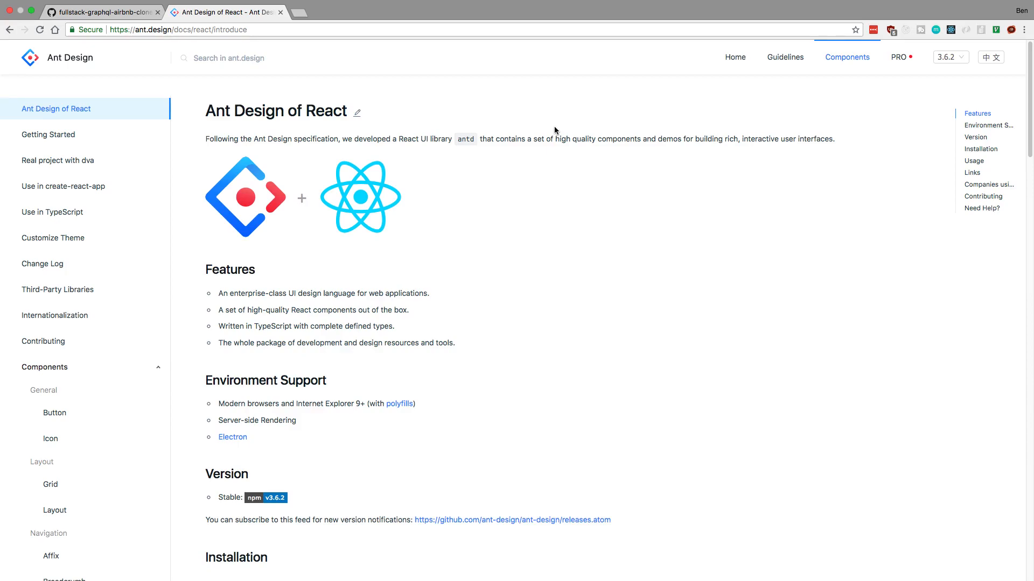
pyautogui.moveTo(338, 97)
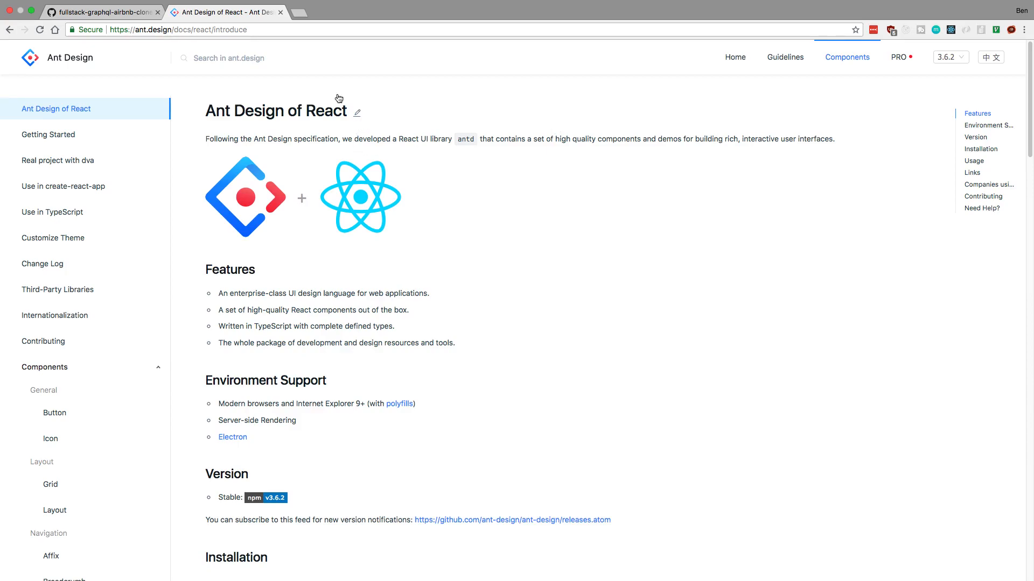
# Return from the Ant Design introduction to the fullstack-graphql-airbnb-clone README.
pyautogui.click(102, 11)
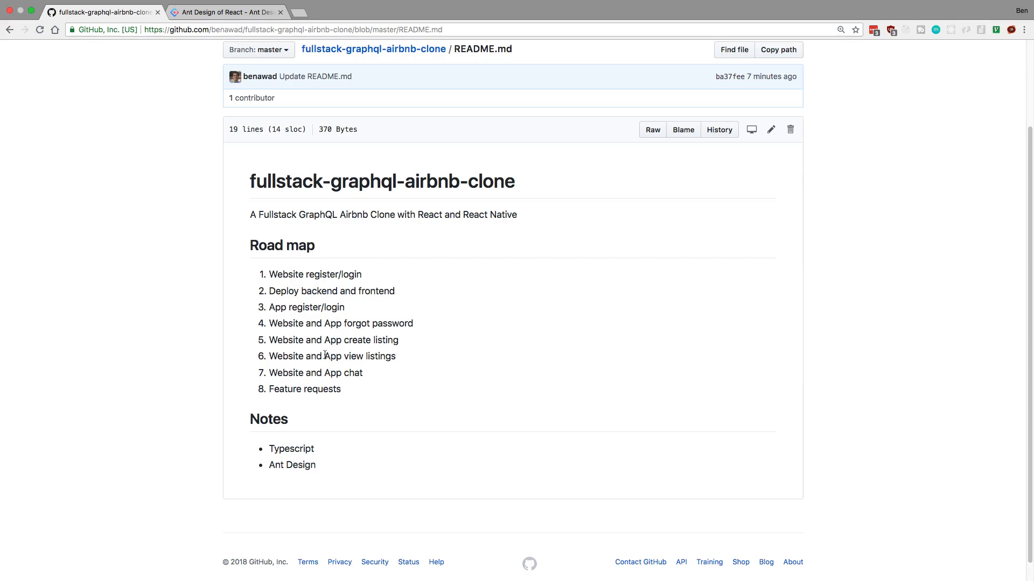
pyautogui.moveTo(269, 340); pyautogui.dragTo(371, 373)
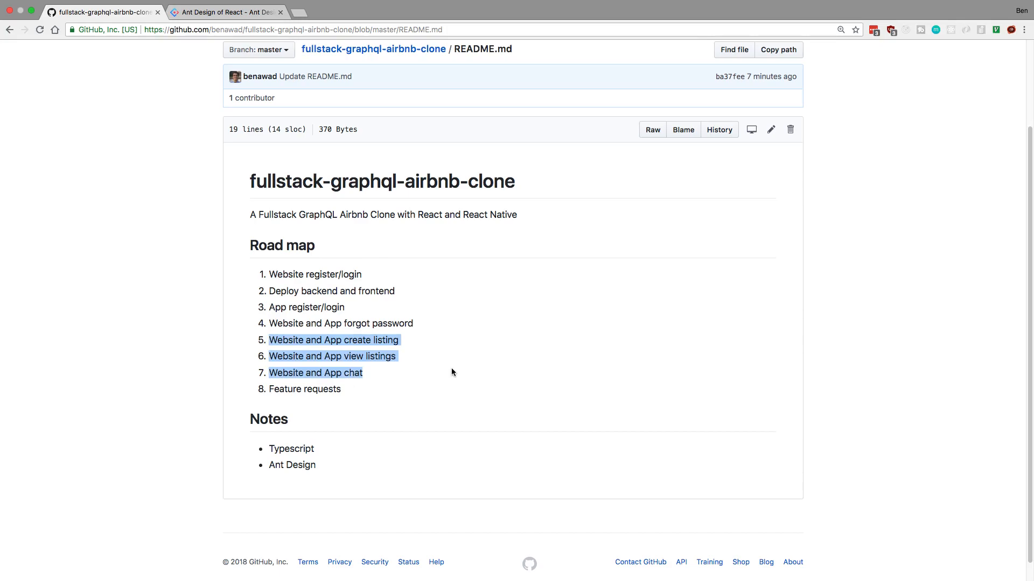
pyautogui.moveTo(453, 365)
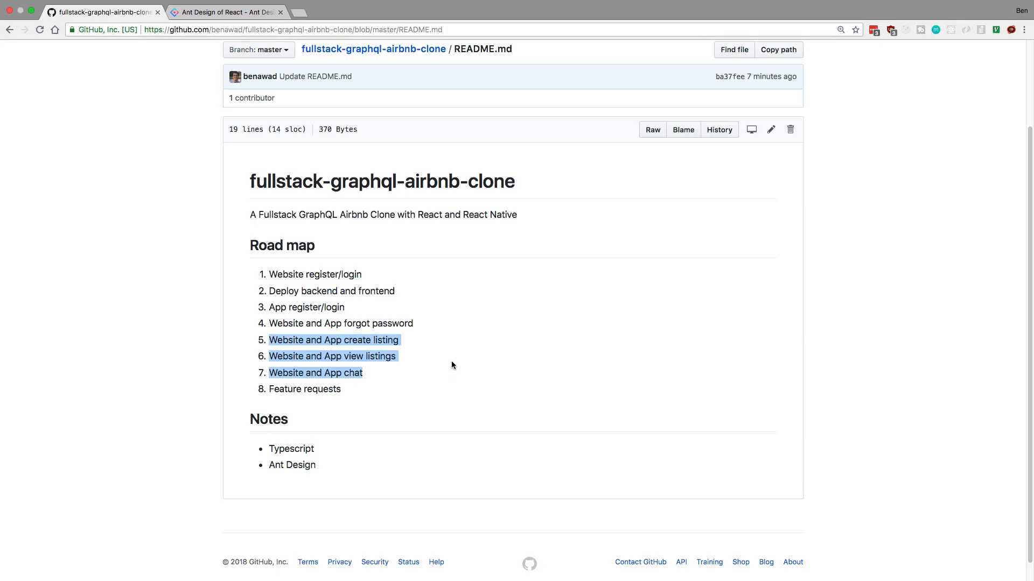
pyautogui.click(287, 349)
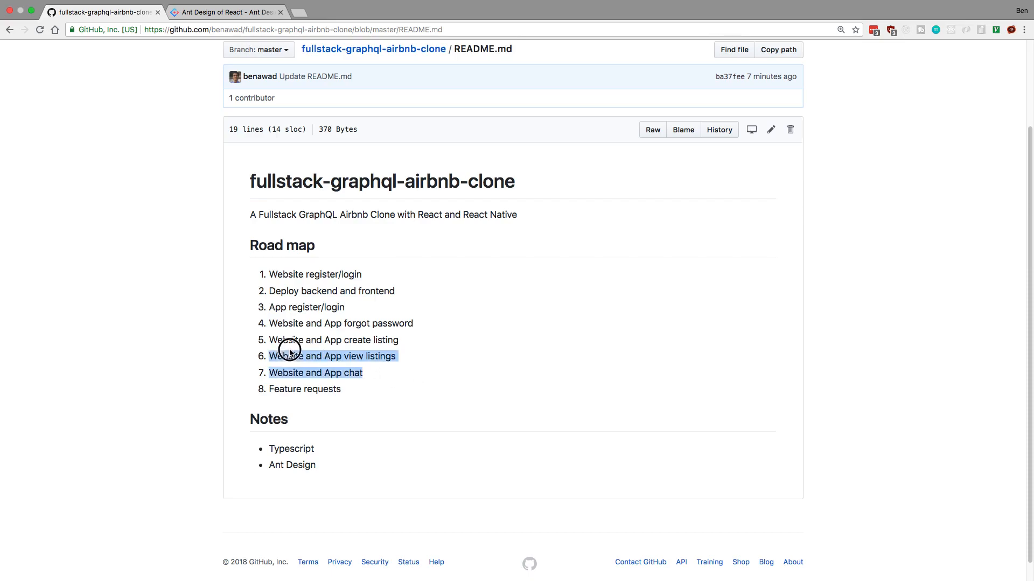
pyautogui.click(391, 386)
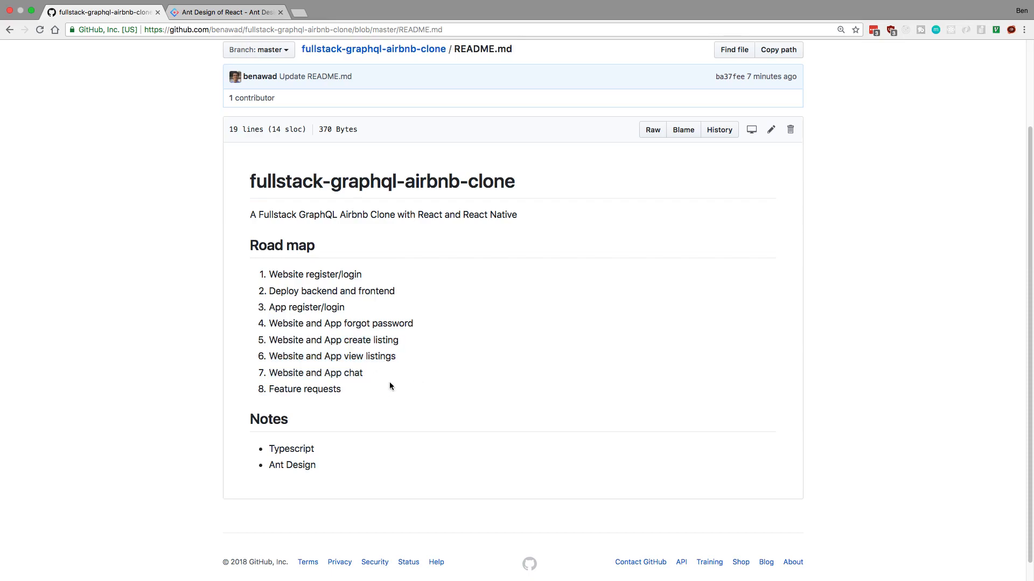
pyautogui.moveTo(391, 394)
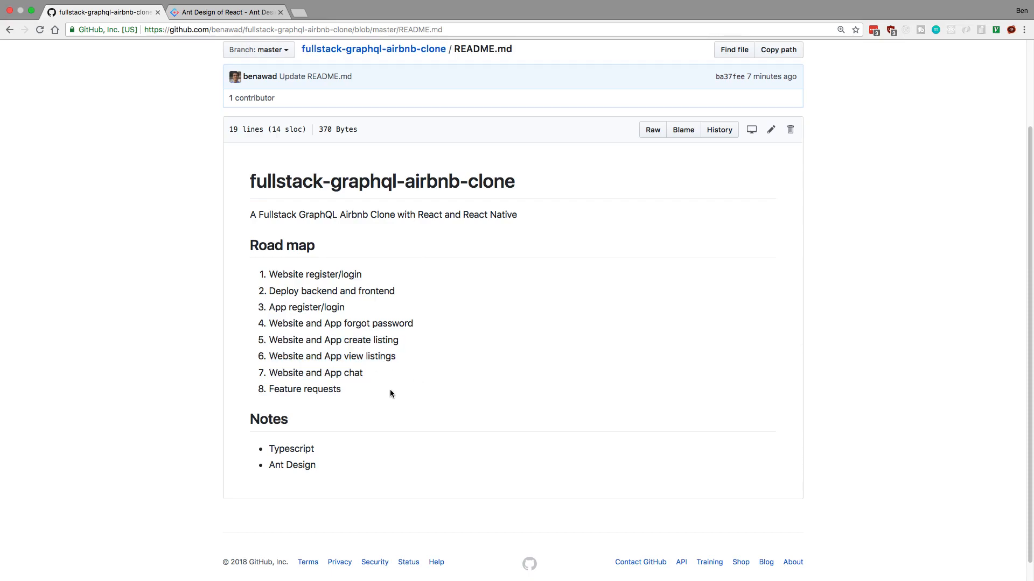